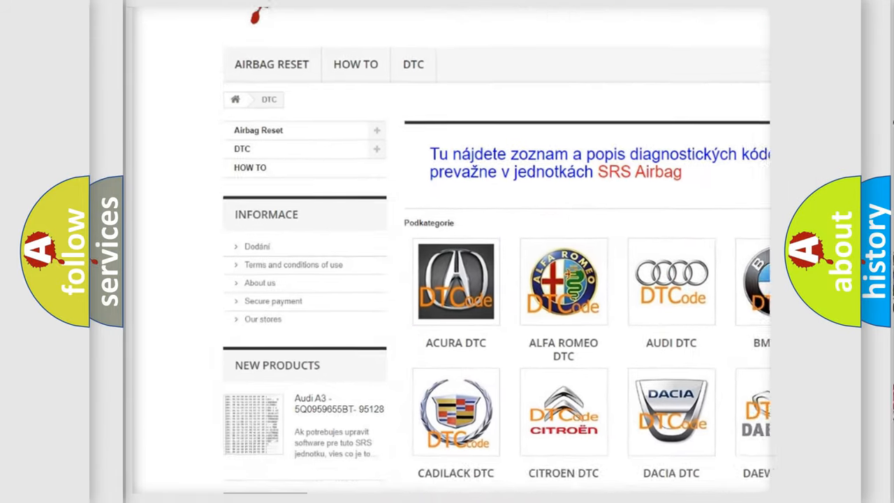
pyautogui.scroll(-3)
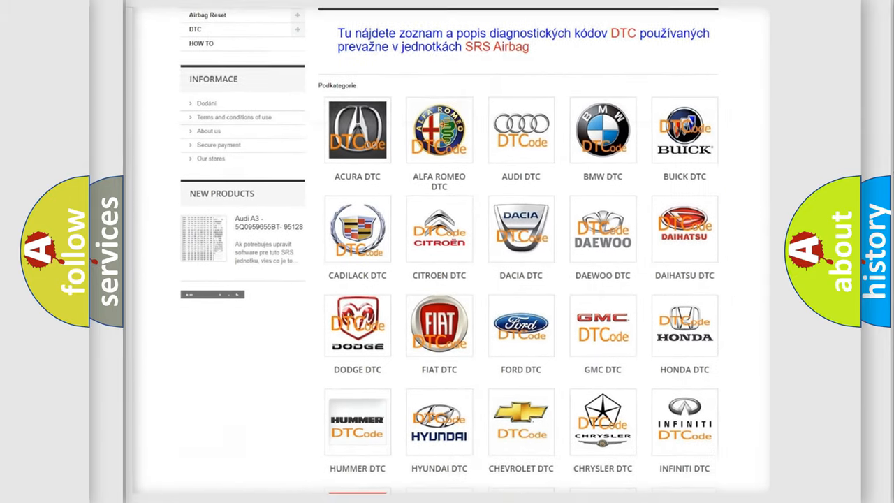
pyautogui.scroll(-3)
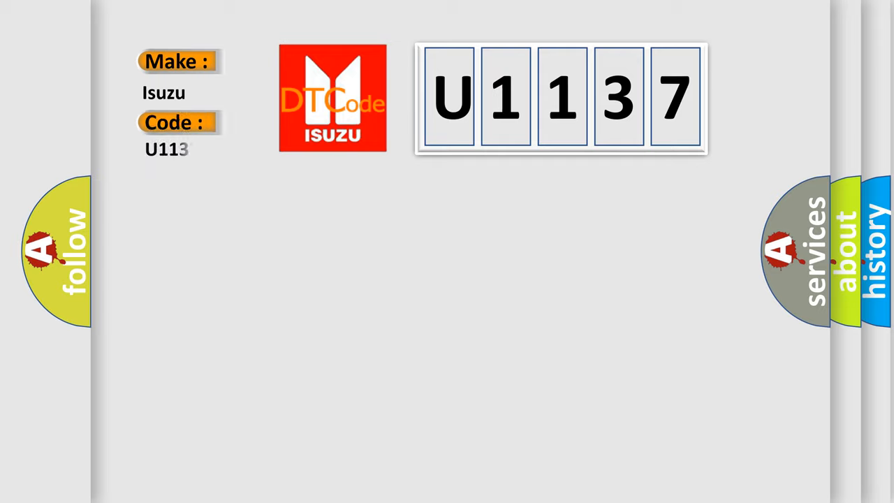
pyautogui.write('37')
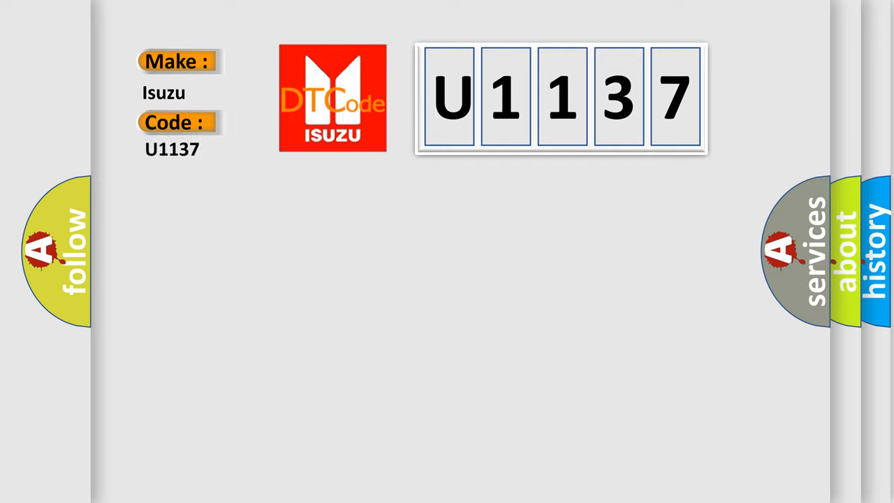